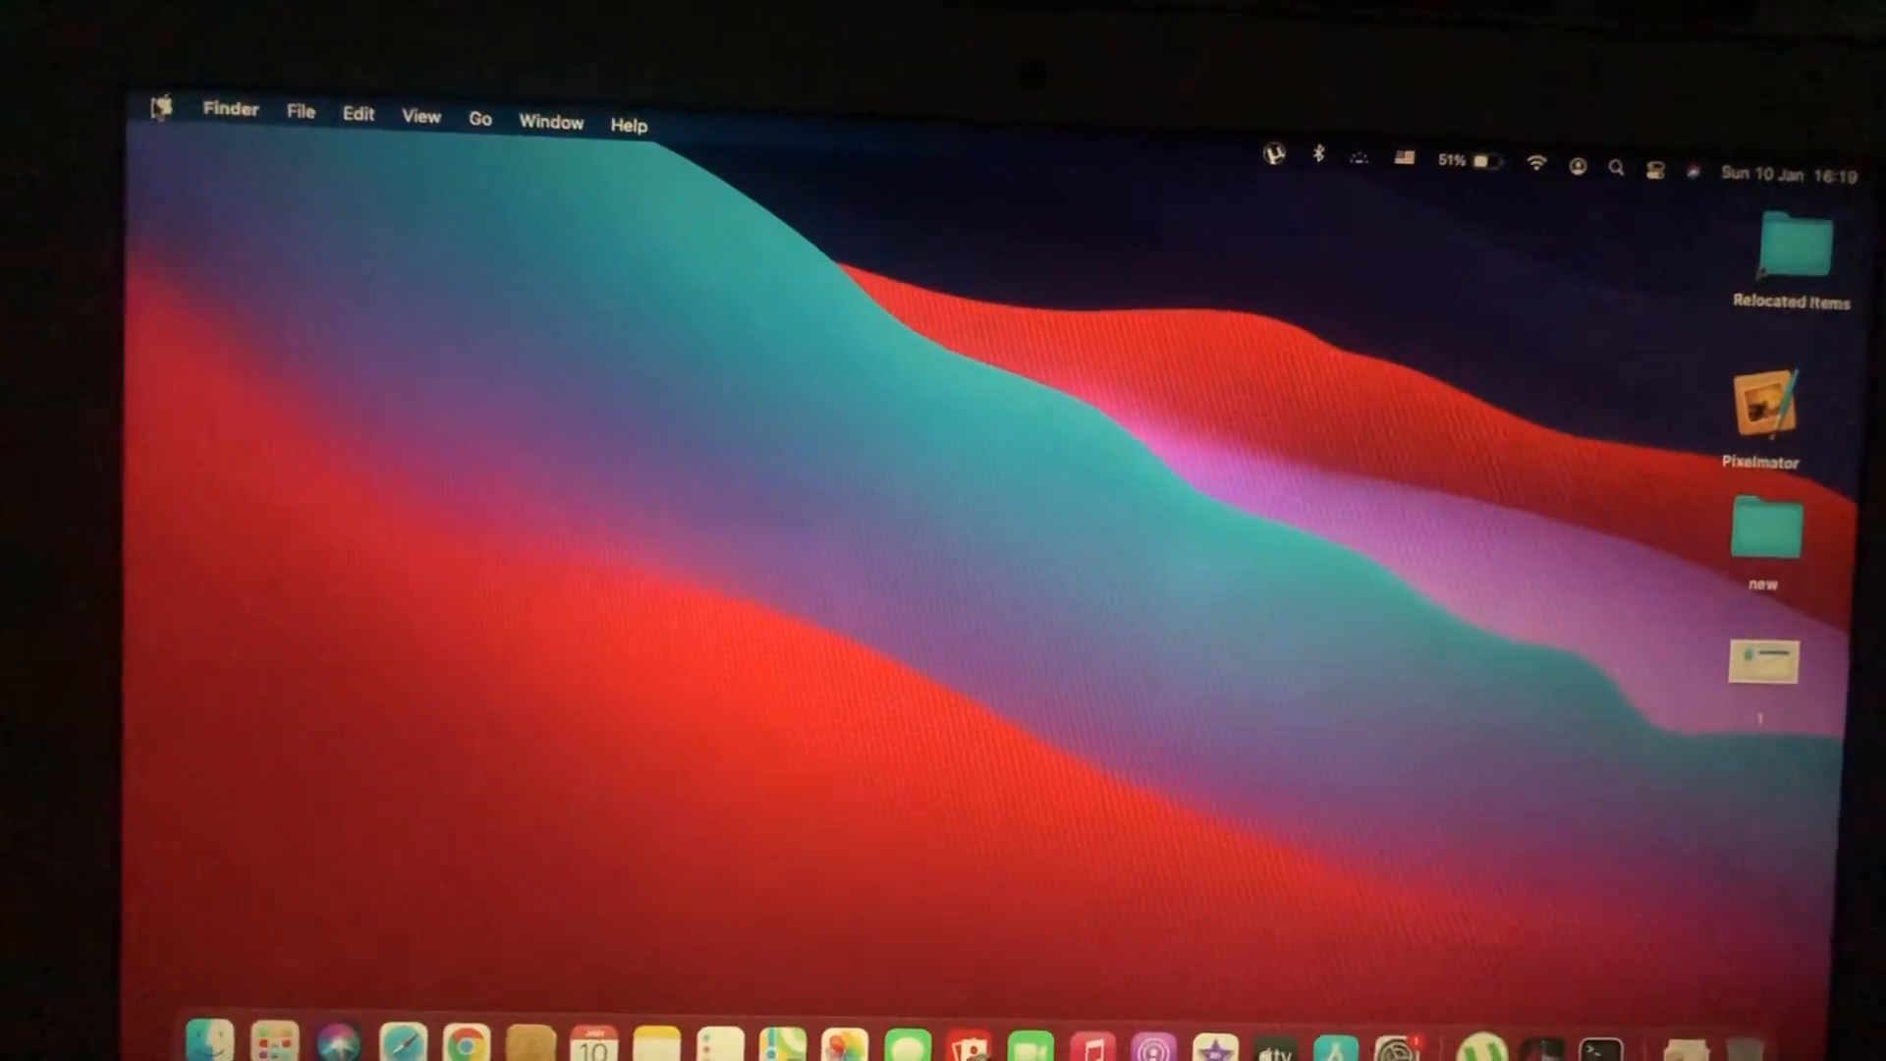
# Choose Shut Down… from the Apple menu to bring up the shutdown confirmation
pyautogui.click(156, 108)
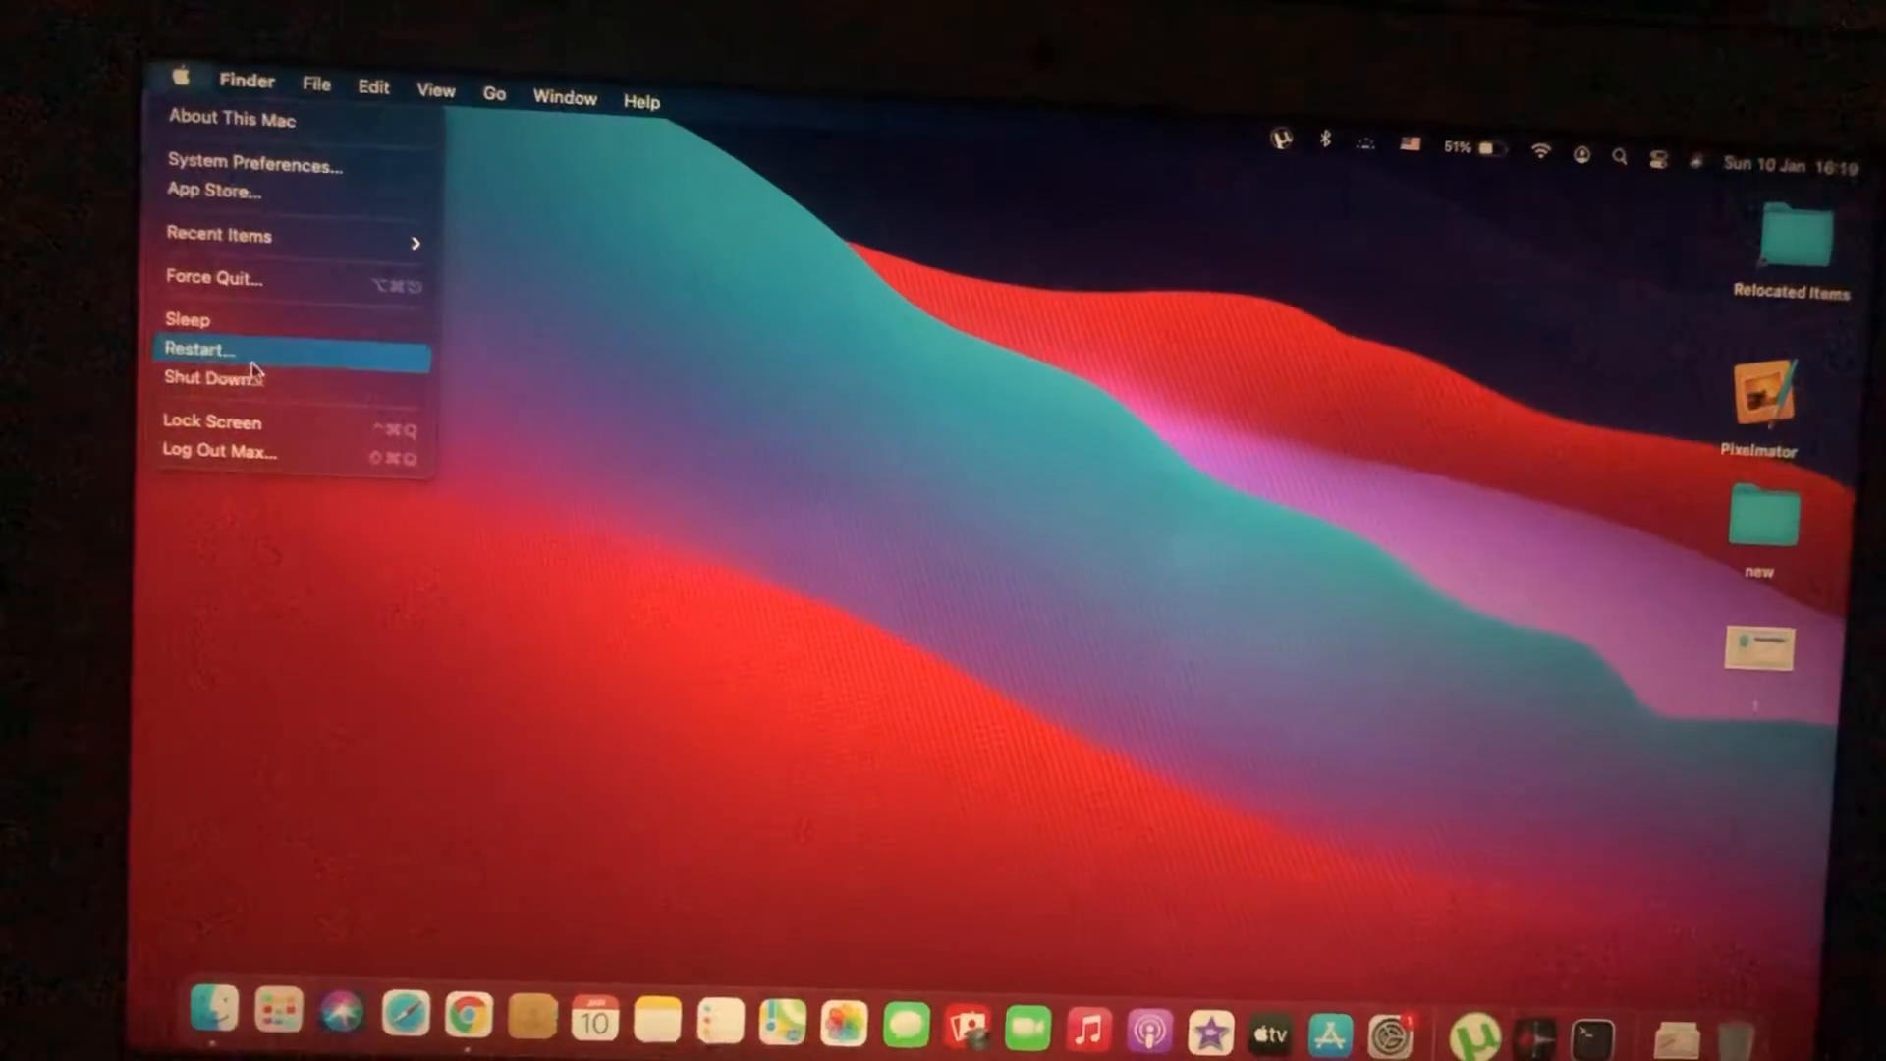
pyautogui.moveTo(215, 376)
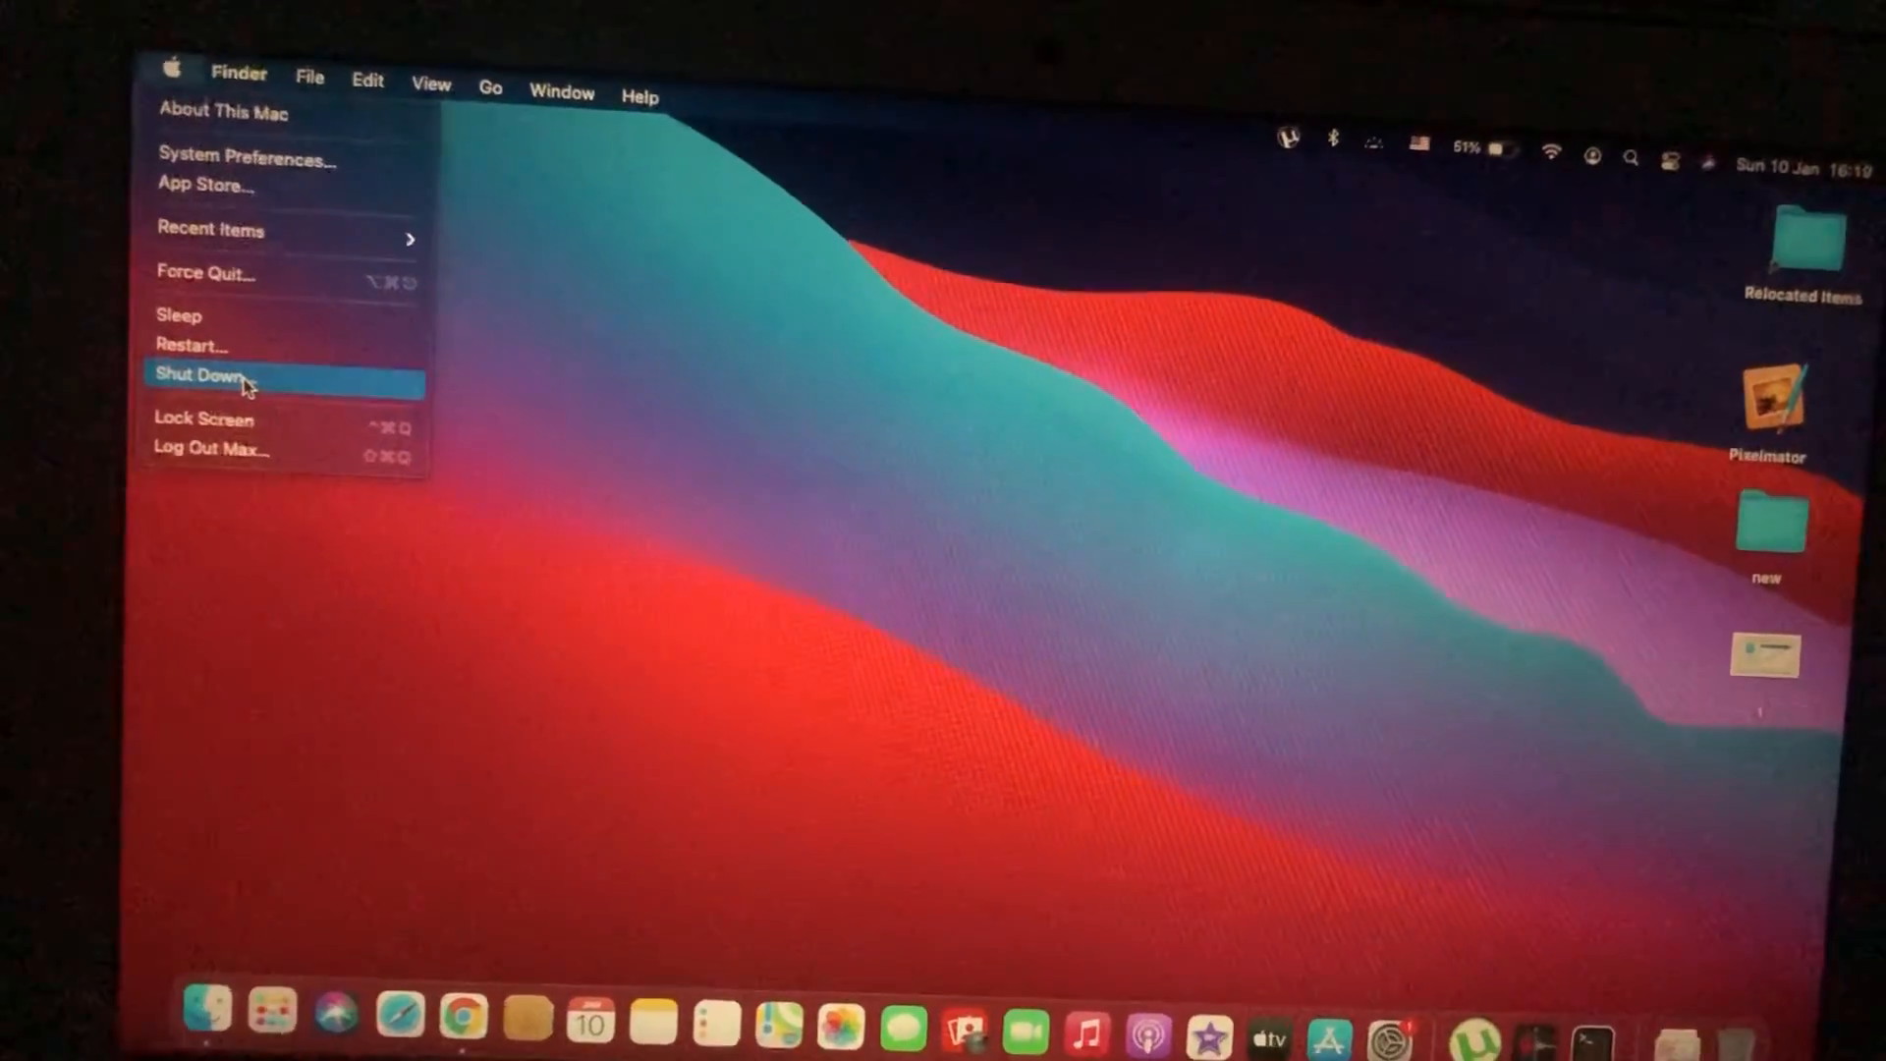
pyautogui.click(200, 374)
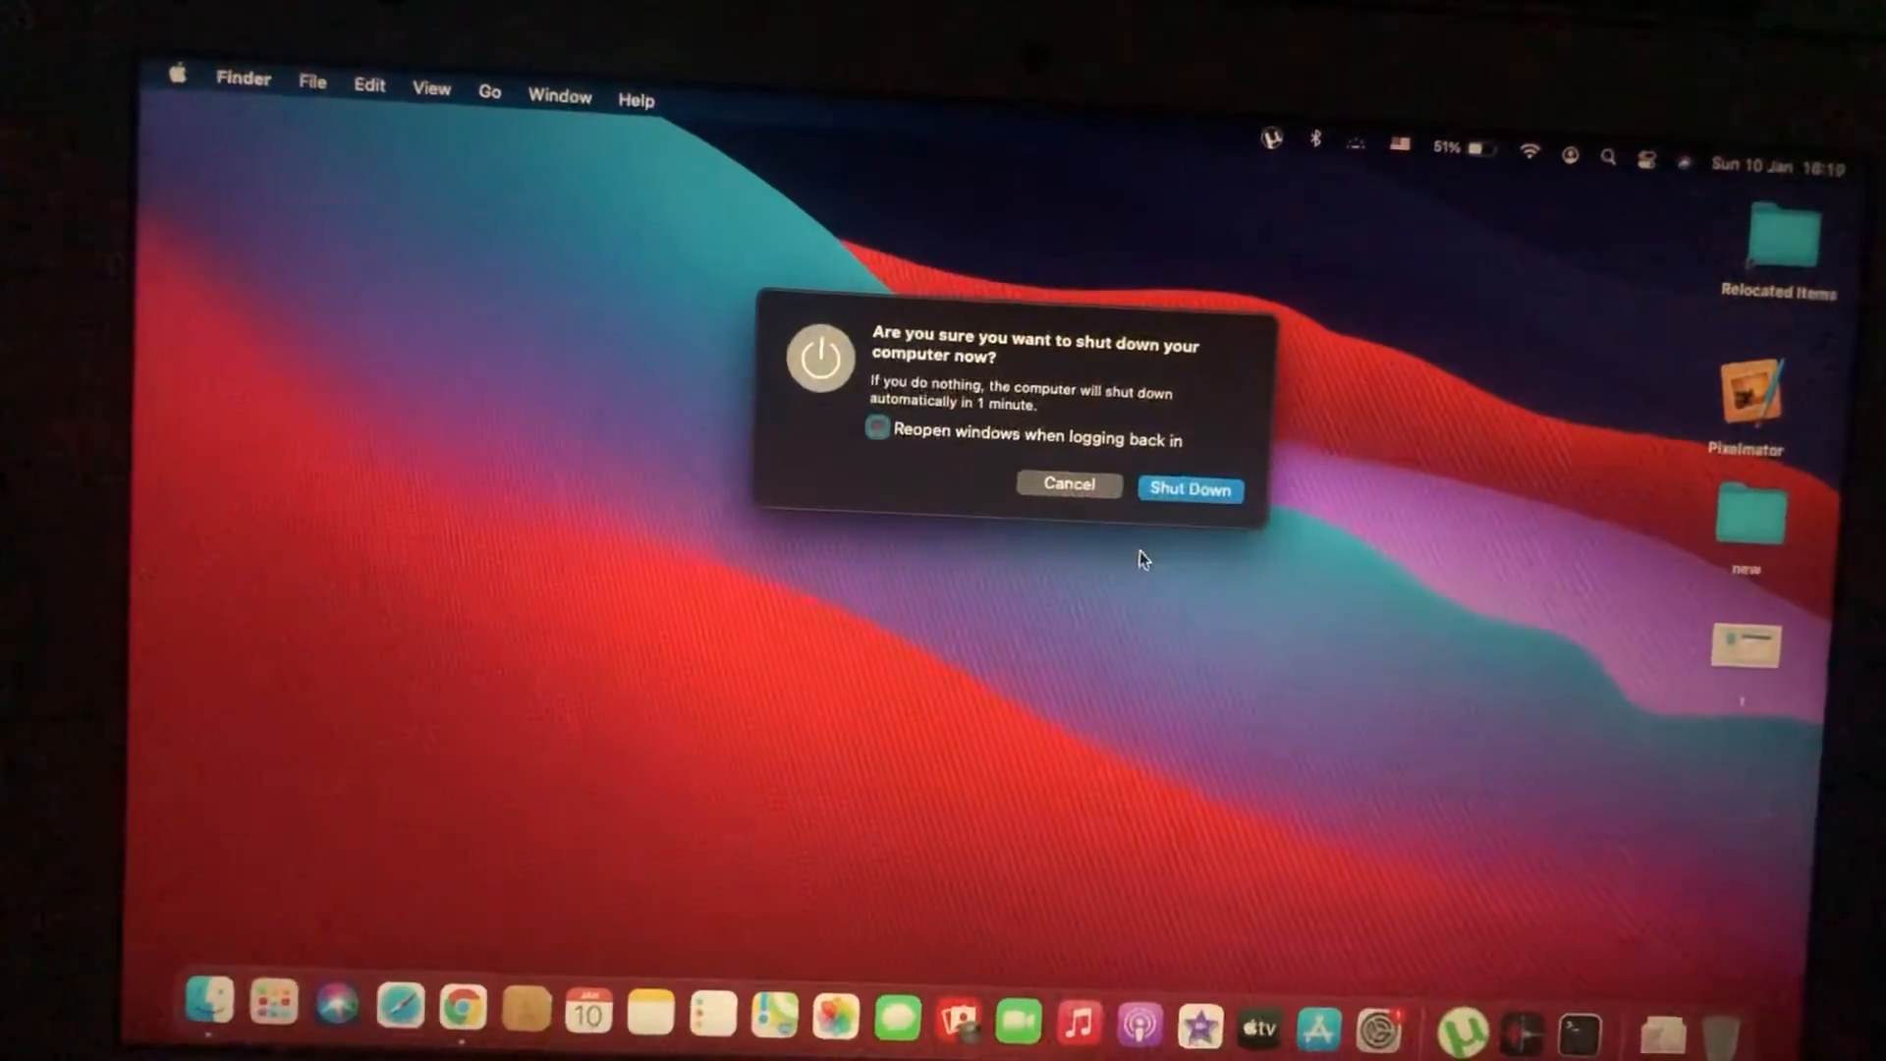